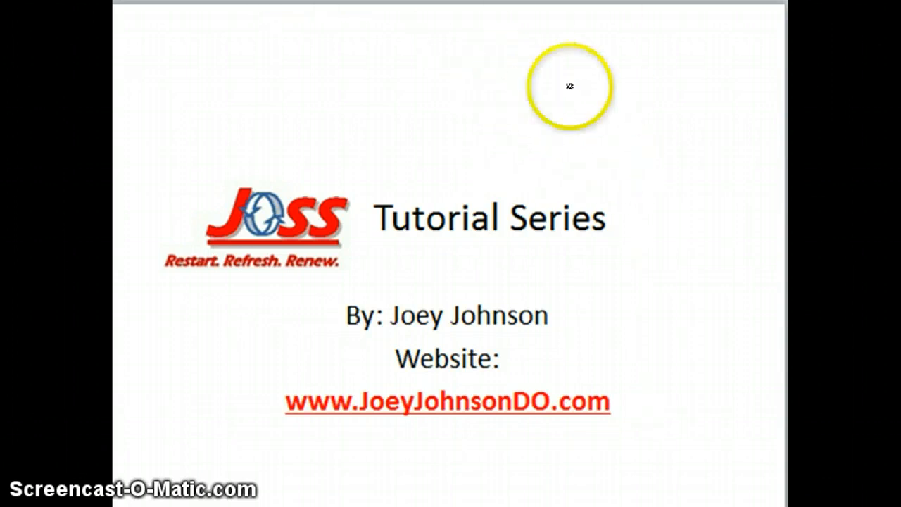
mouse_move(470, 70)
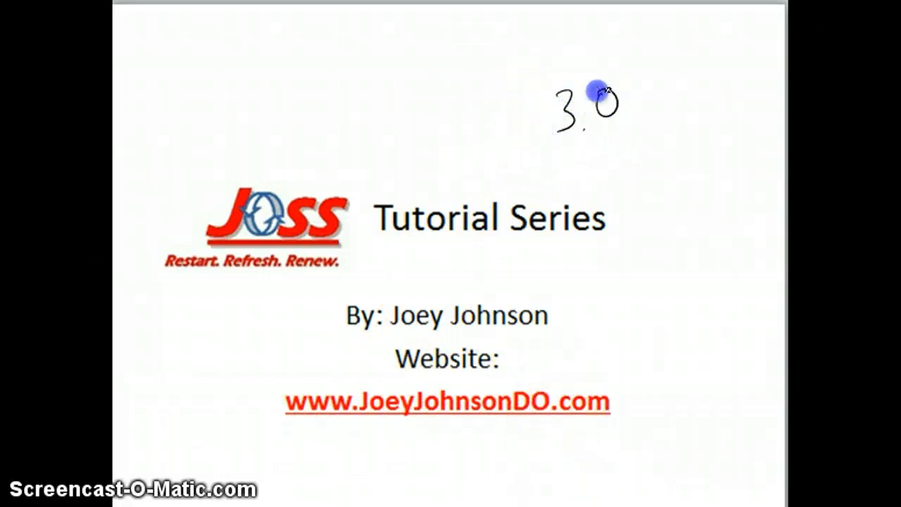
Step: Jot a version number beside the title, then erase the handwritten marks
left_click_drag(584, 95, 627, 148)
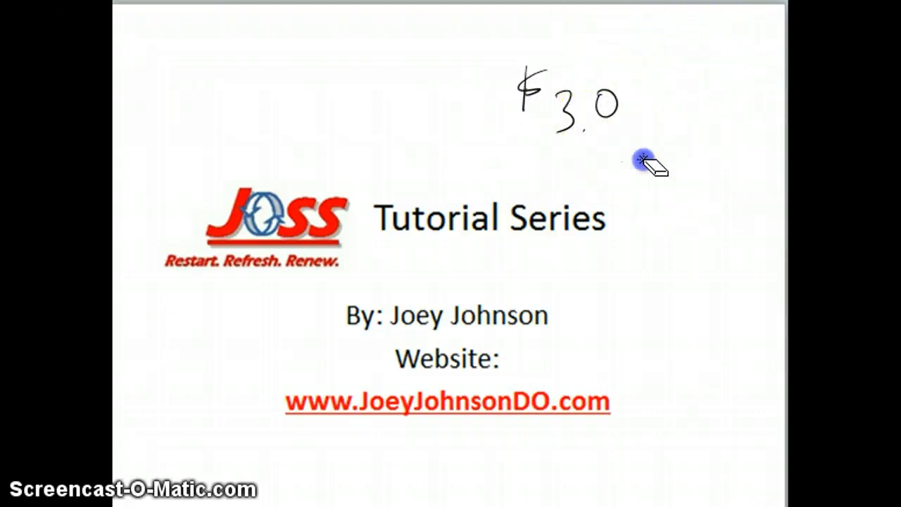
left_click_drag(647, 166, 577, 84)
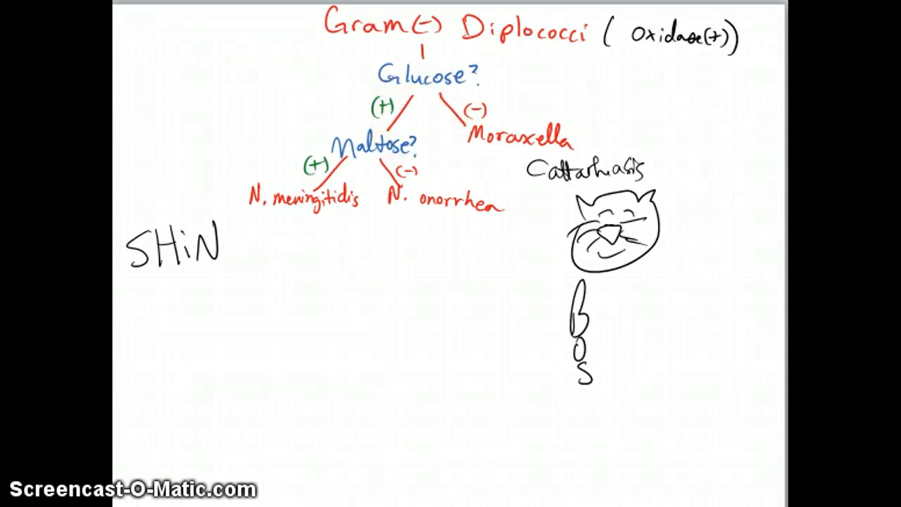
Step: Add the missing G so the label reads N. Gonorrhea, then pick the yellow highlighter
left_click_drag(282, 331, 316, 380)
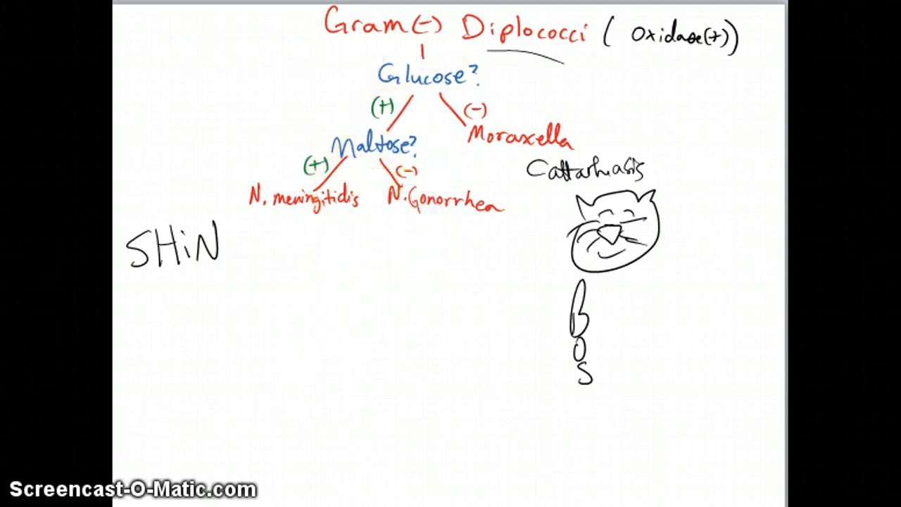
left_click(394, 81)
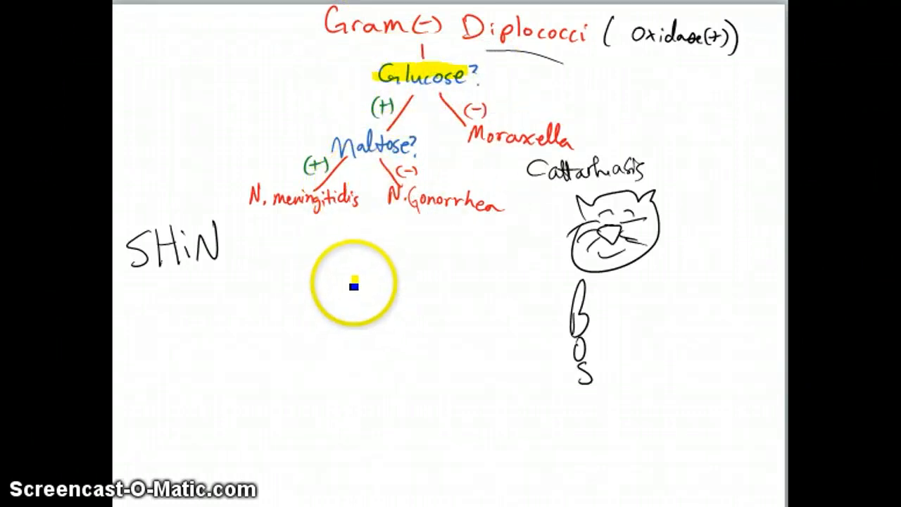
mouse_move(407, 222)
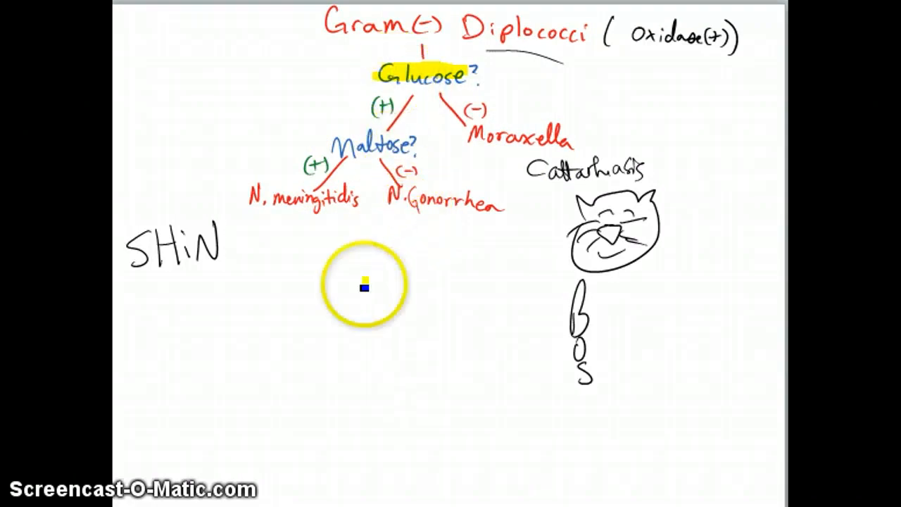
Step: Highlight the Maltose question and the N. meningitidis label in yellow
left_click_drag(364, 284, 319, 217)
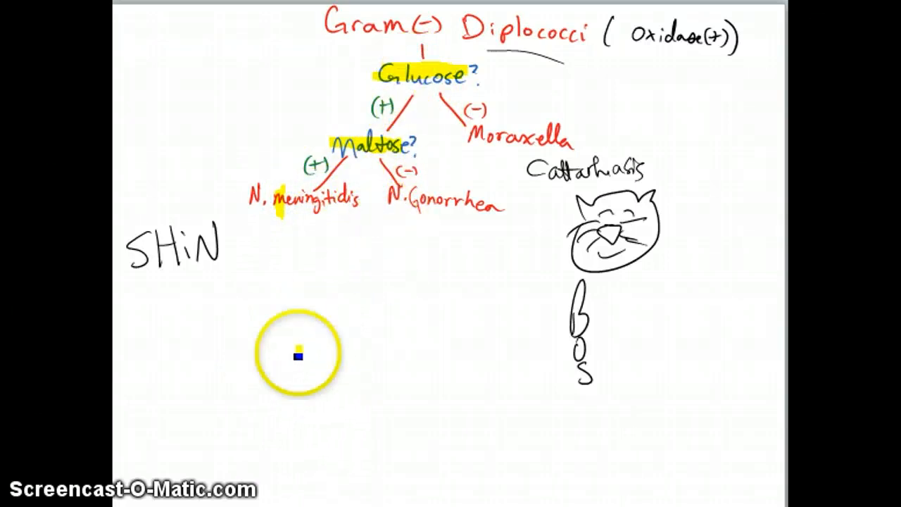
mouse_move(345, 240)
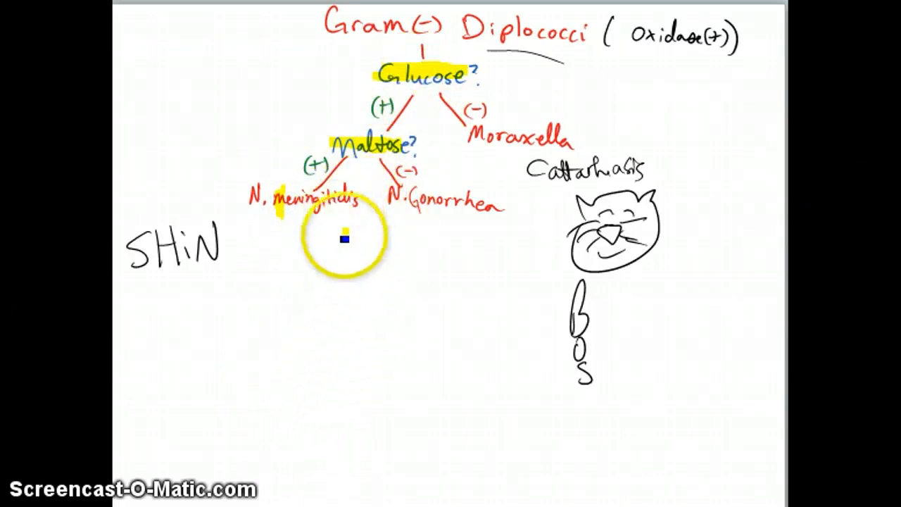
left_click_drag(345, 237, 304, 212)
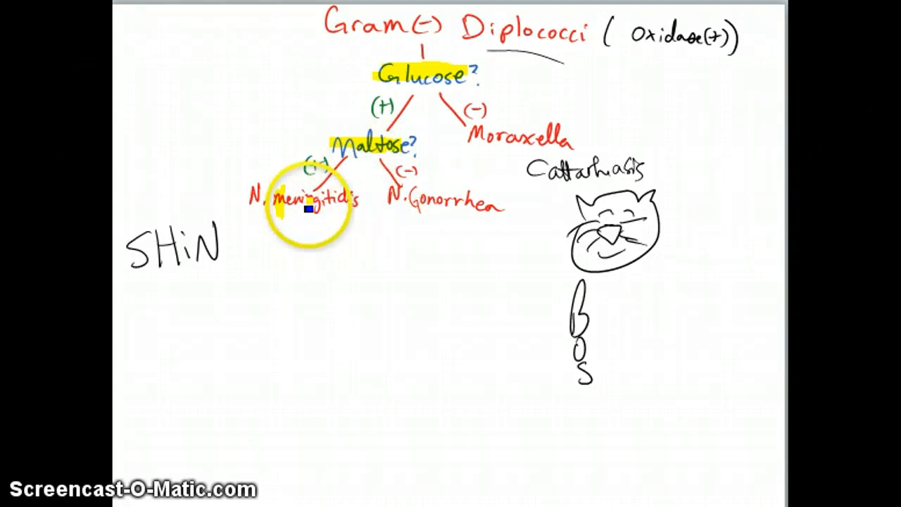
left_click_drag(307, 212, 279, 321)
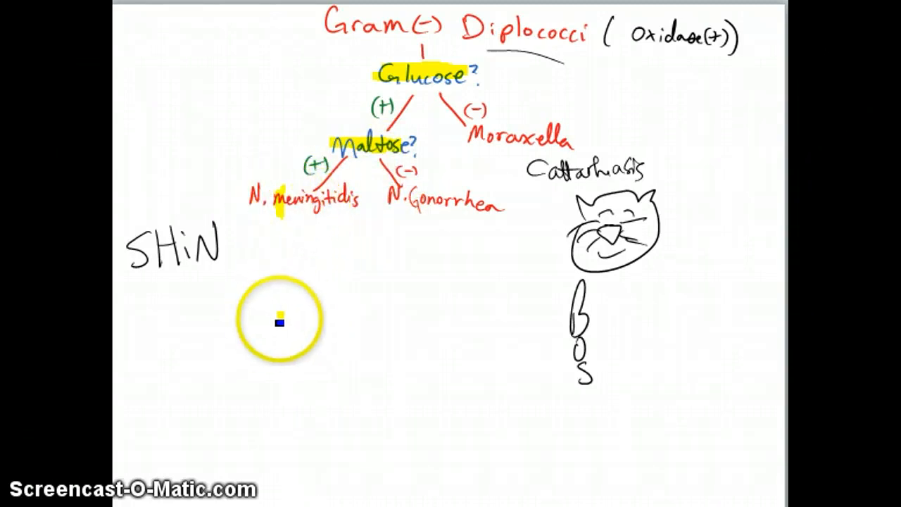
mouse_move(425, 222)
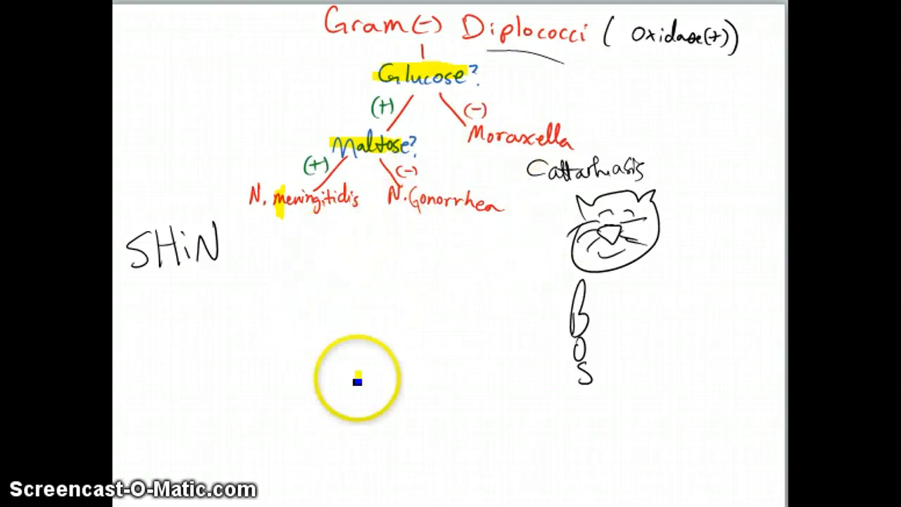
mouse_move(245, 442)
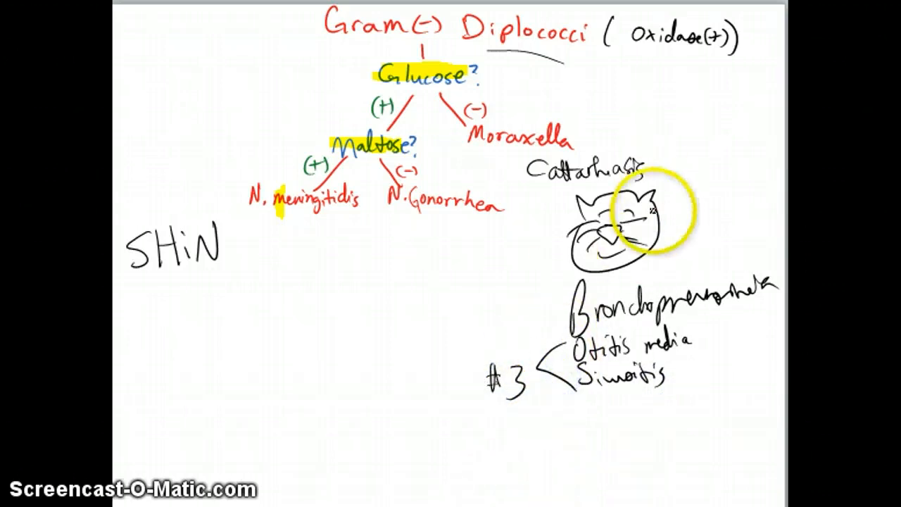
Step: Switch to the eraser to rub out the #3 bracket and Bronchopneumonia note
left_click(659, 204)
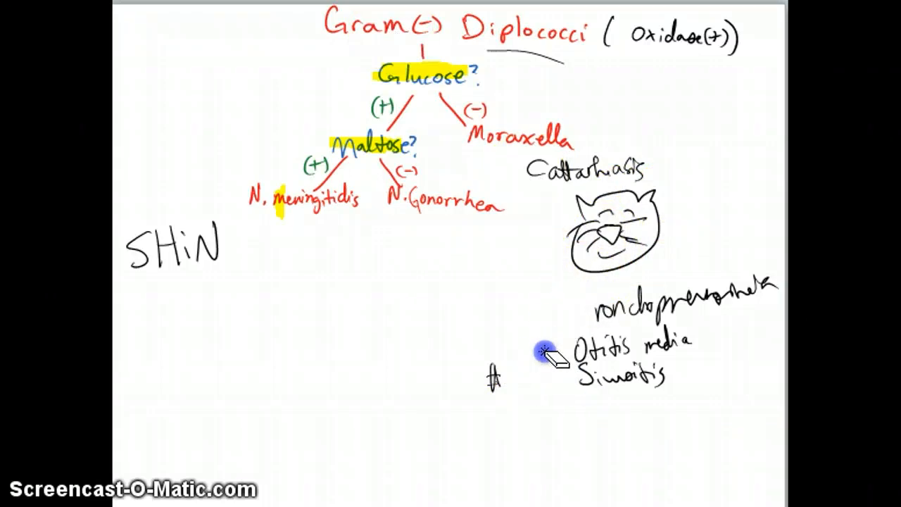
left_click_drag(552, 355, 577, 397)
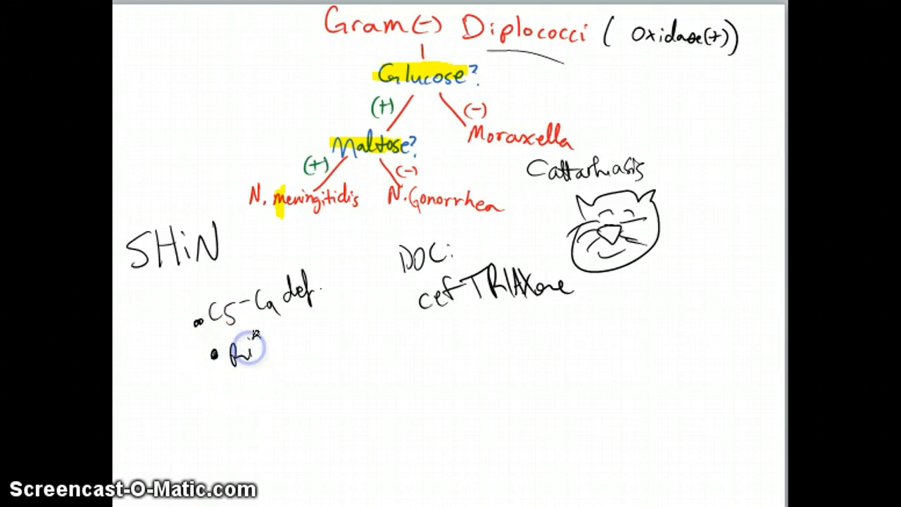
Step: Write the Rifampin bullet under SHIN and note PCNG beside the leg sketch
type("Rifampin")
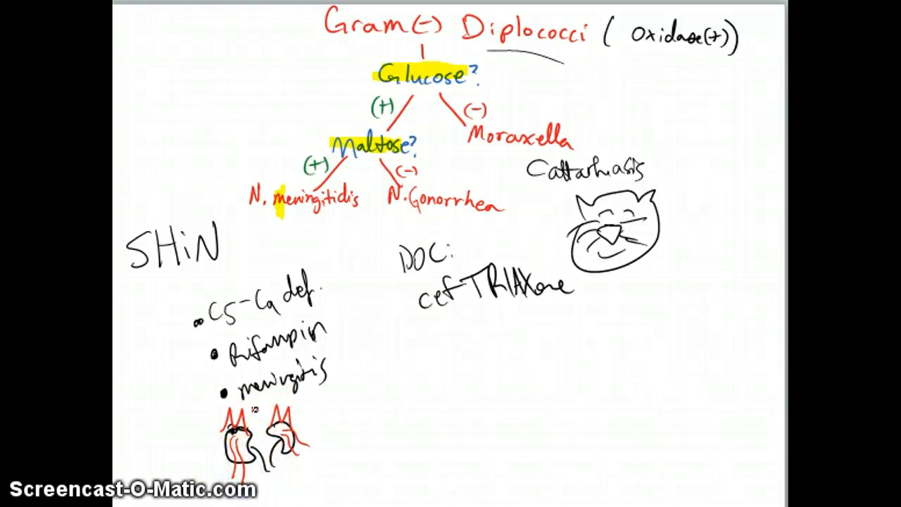
left_click_drag(296, 408, 345, 464)
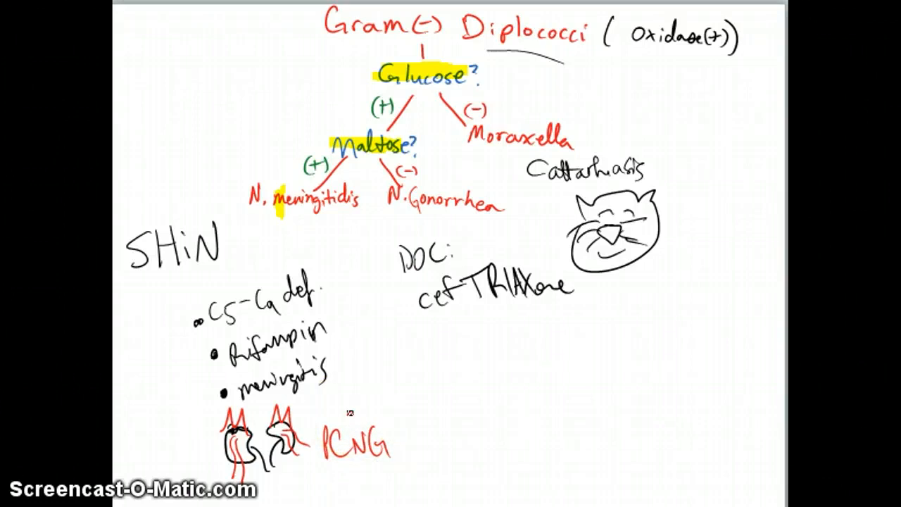
Step: Add the IgA note next to SHIN and erase the red sketch at top left
left_click_drag(148, 276, 219, 266)
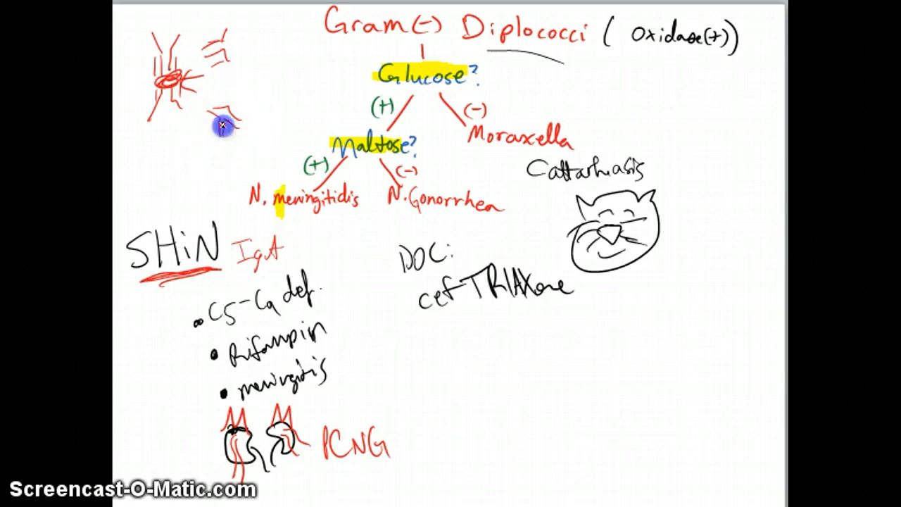
left_click_drag(220, 126, 224, 34)
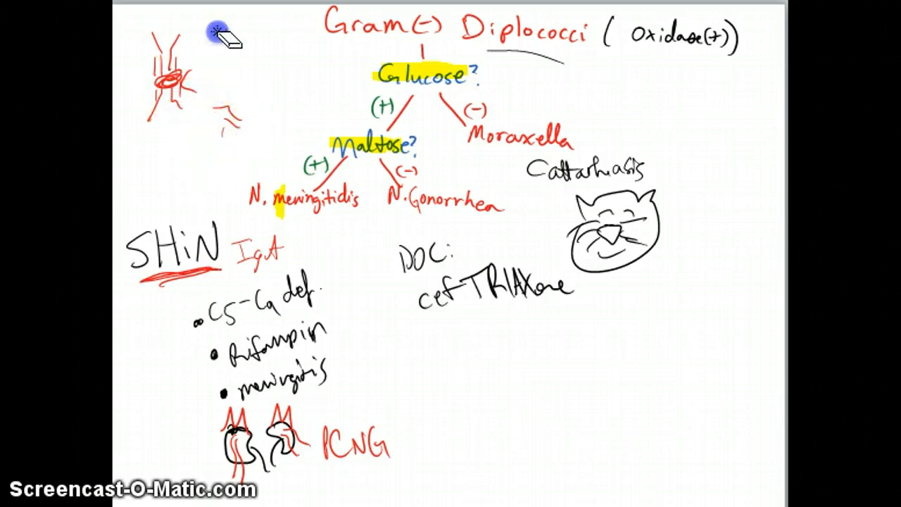
left_click_drag(225, 35, 155, 112)
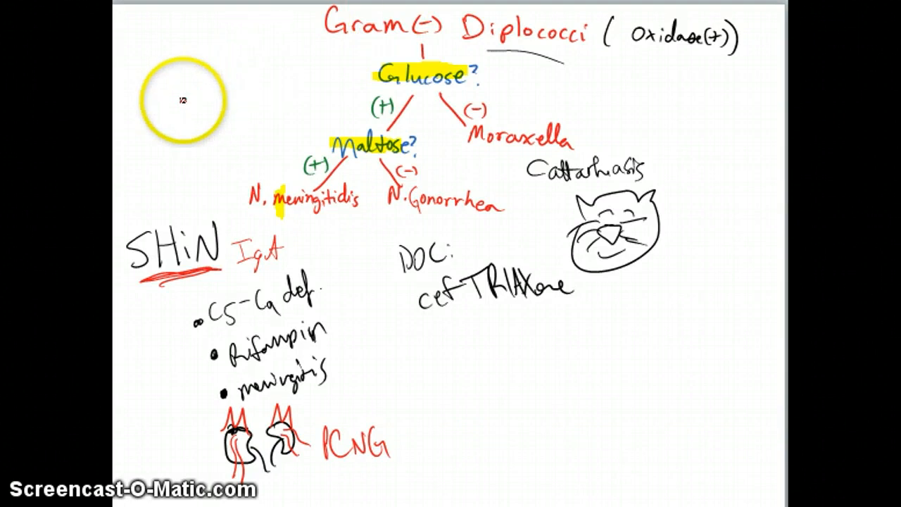
Step: Write EBV at top left and draw the red cell outline under mono
left_click_drag(183, 98, 197, 134)
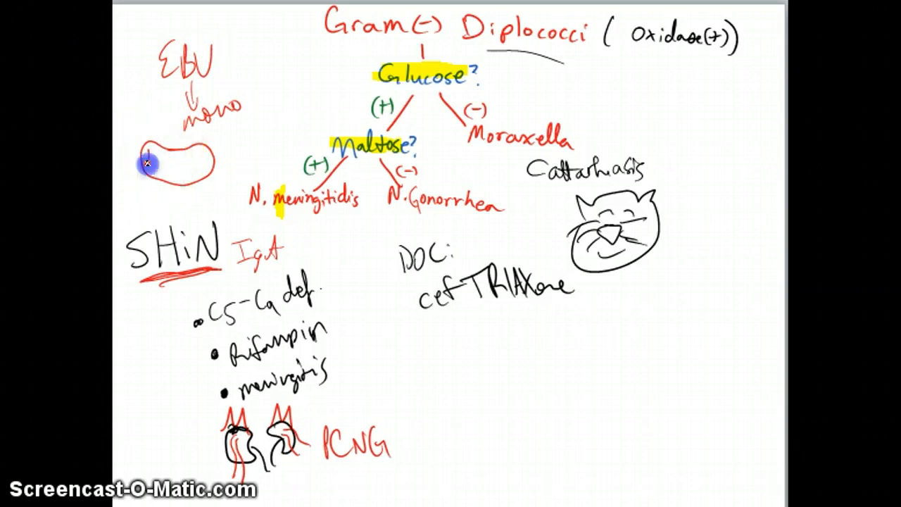
left_click_drag(152, 162, 211, 162)
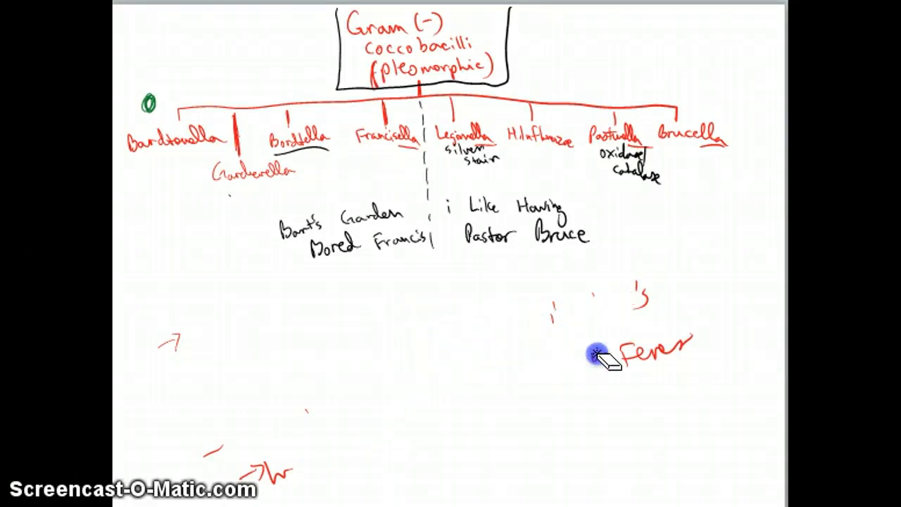
Step: Erase the leftover red Fevers note and stray marks in the lower page
left_click(781, 425)
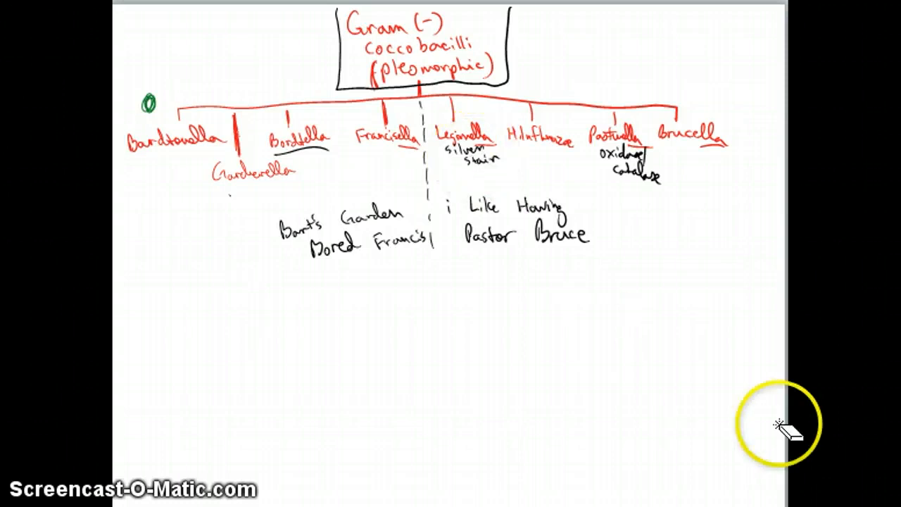